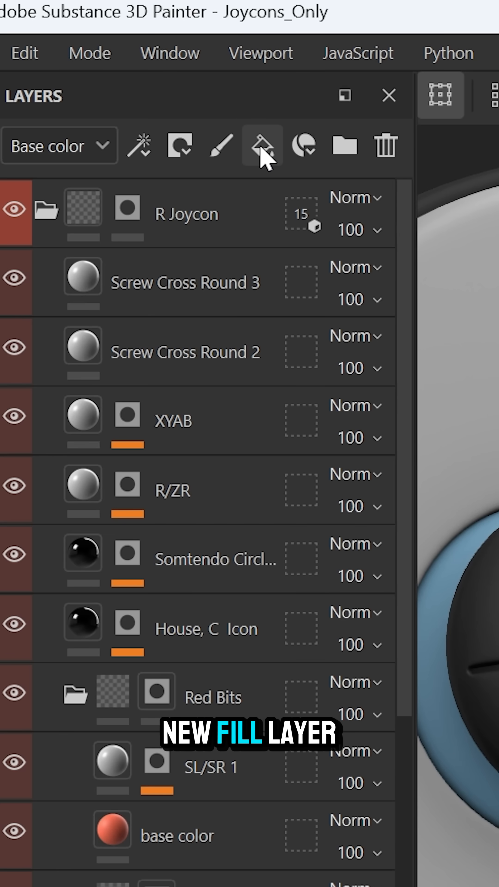
Add a fill layer named Color Override with only the colour channel active
left_click(262, 146)
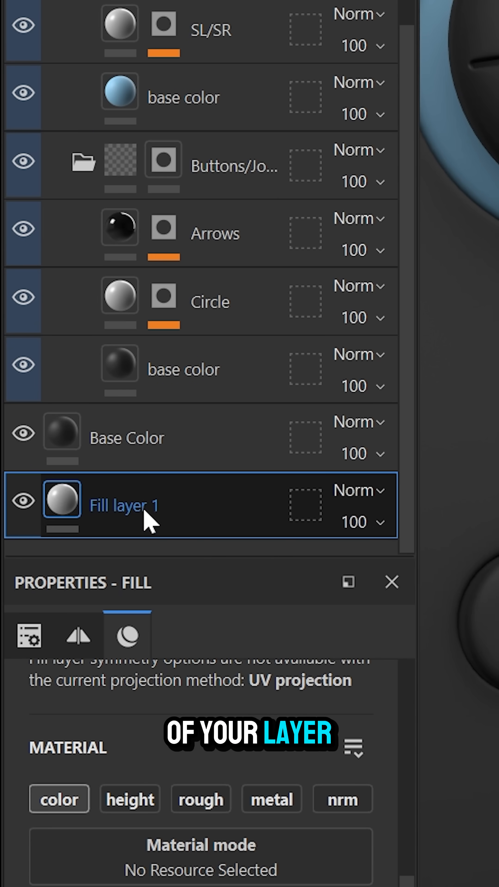
type("Color Ove")
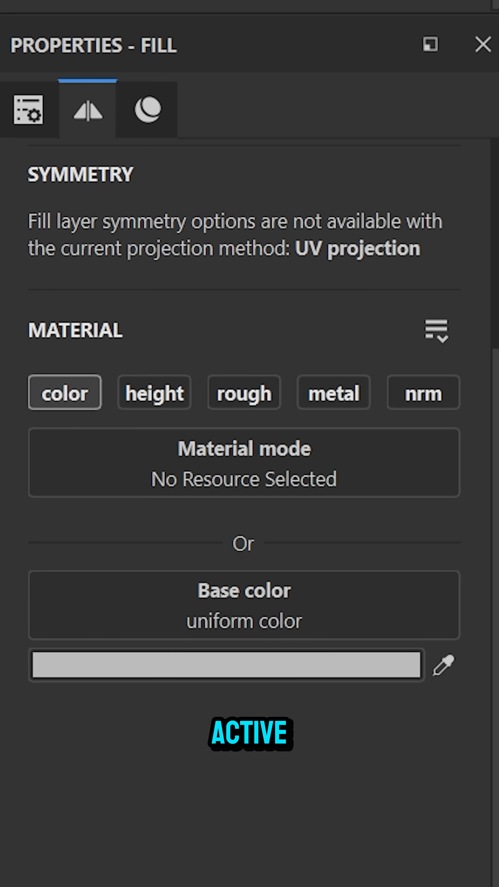
left_click(144, 360)
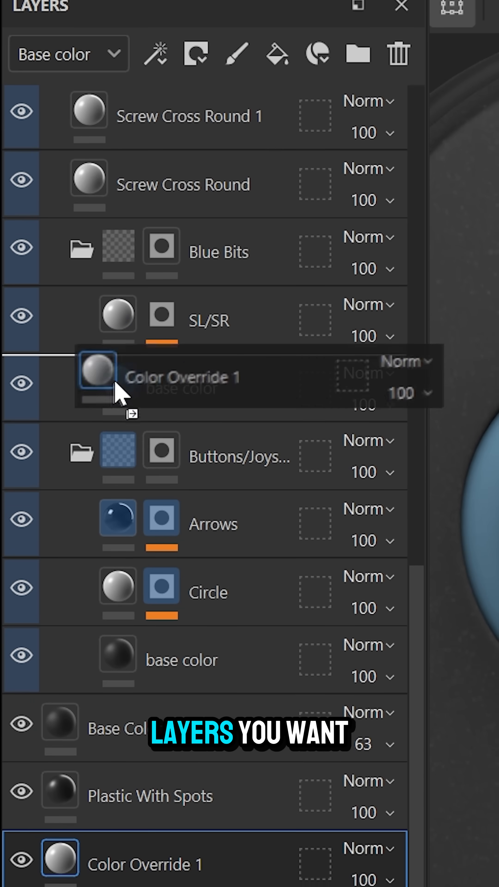
Place Color Override 1 in Blue Bits and reference the Color Override anchor's base colour
left_click(144, 865)
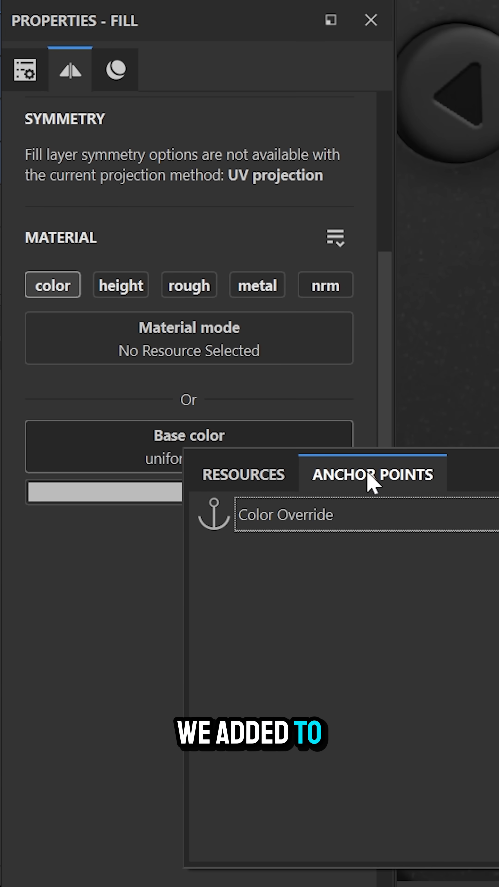
left_click(286, 515)
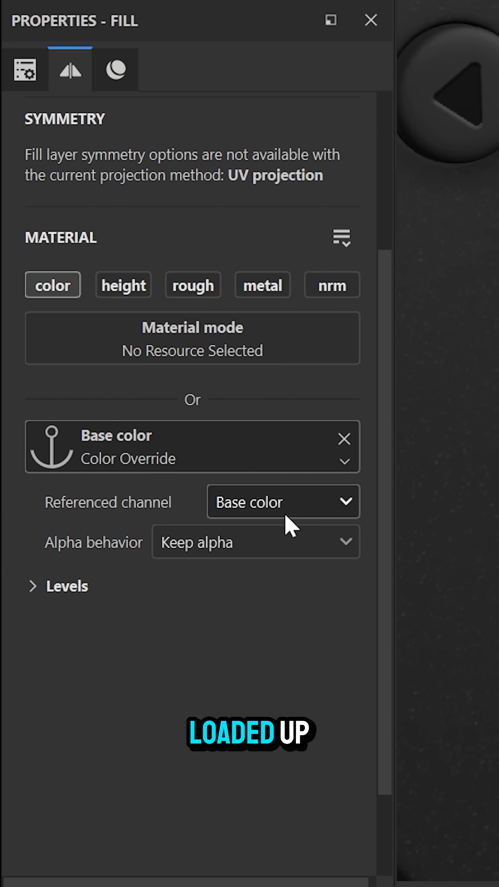
left_click(283, 502)
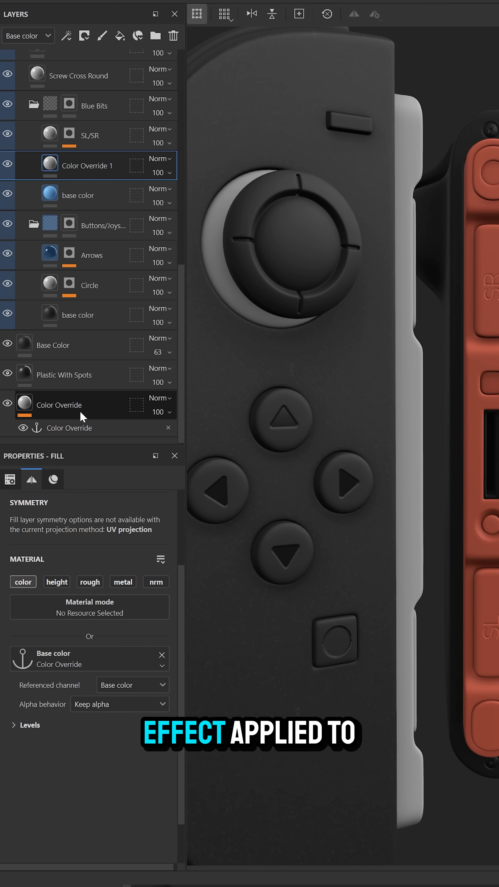
Turn the bottom Color Override layer teal and add Color Override 2 for the Buttons group
left_click(50, 686)
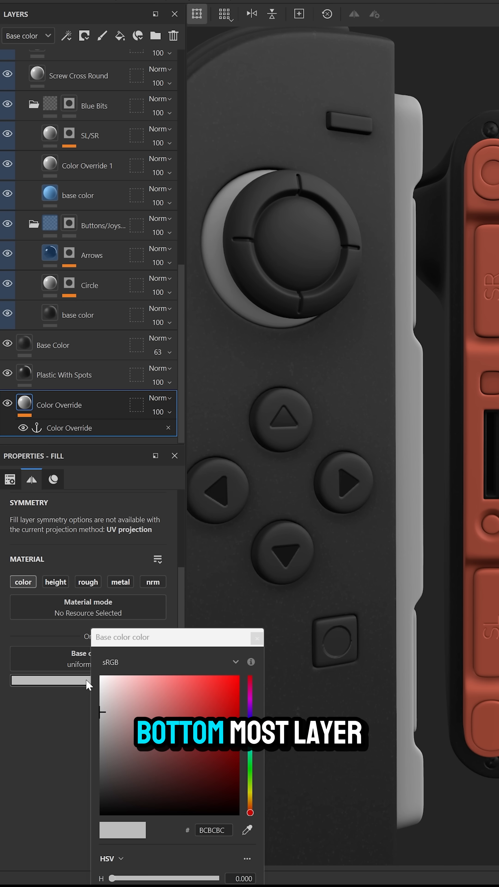
left_click(195, 422)
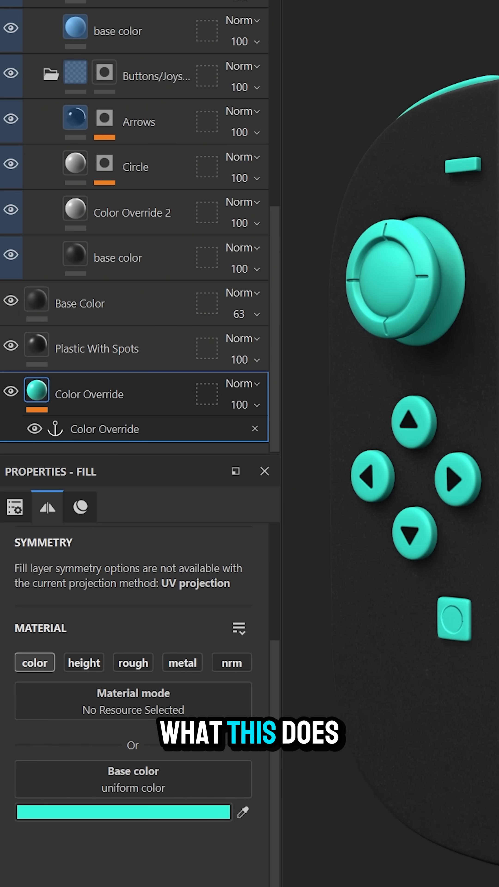
left_click(123, 812)
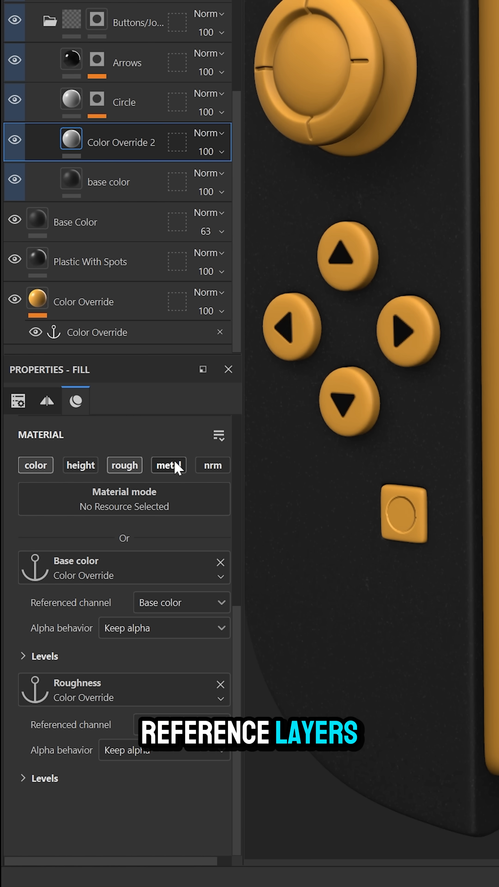
Enable roughness on the bottom Color Override layer and adjust its Roughness slider
left_click(83, 302)
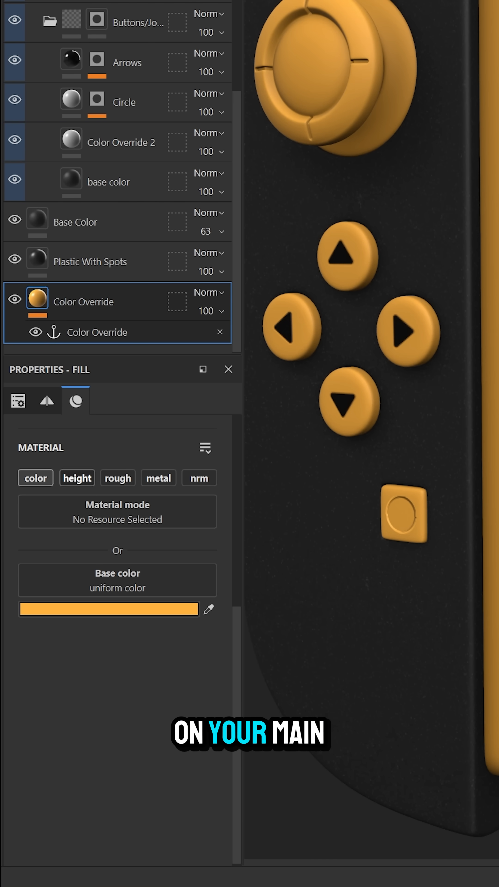
left_click(118, 478)
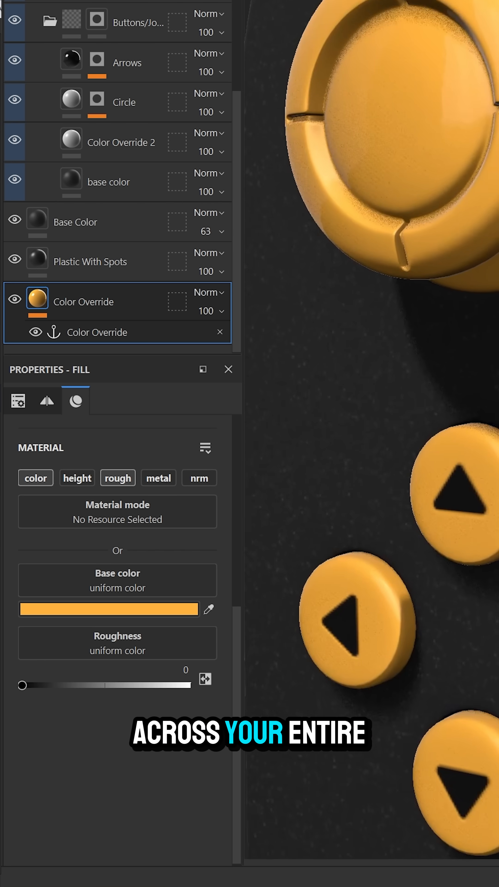
left_click_drag(22, 686, 166, 685)
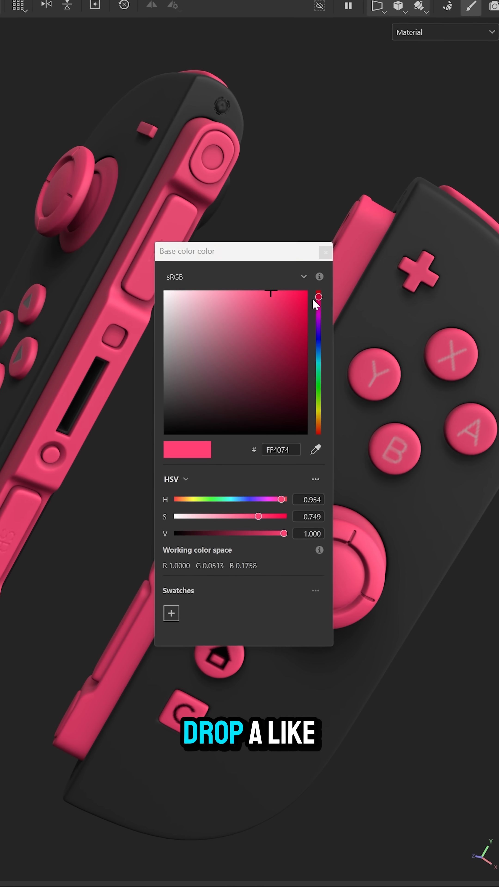
Shift the bottom layer's base colour hue from pink to green 40FF7A
left_click_drag(318, 297, 328, 378)
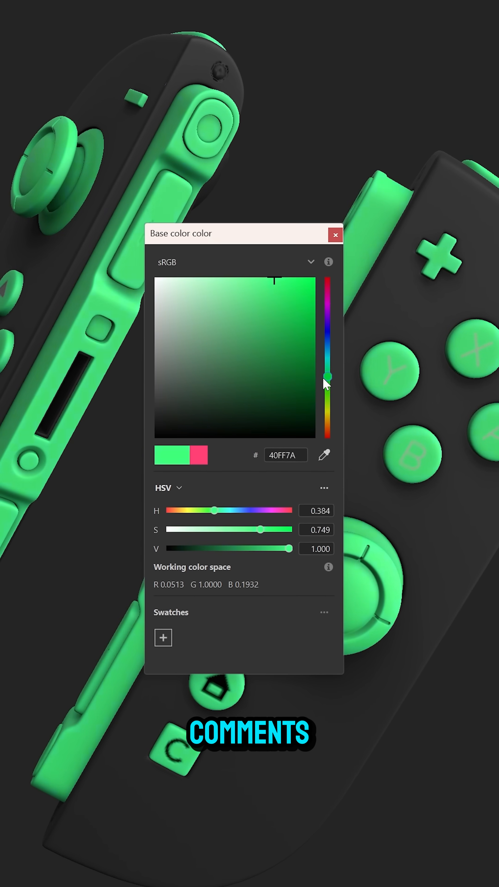